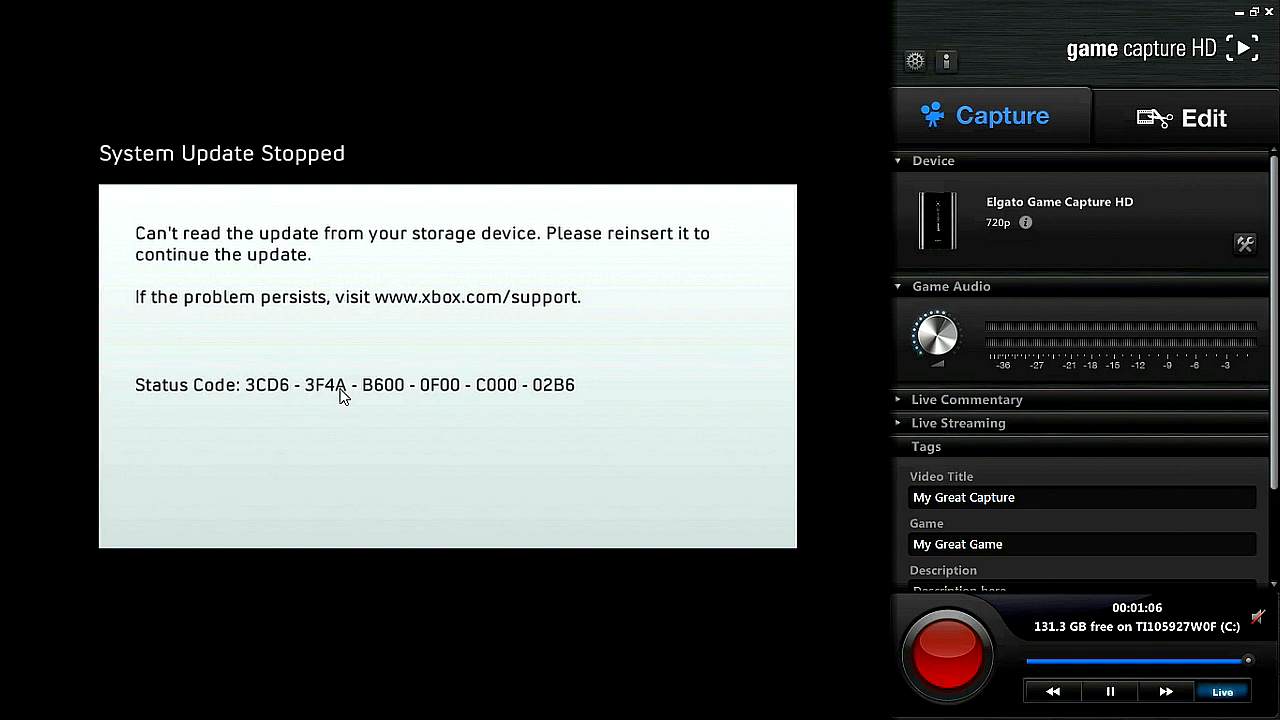
pyautogui.moveTo(312, 392)
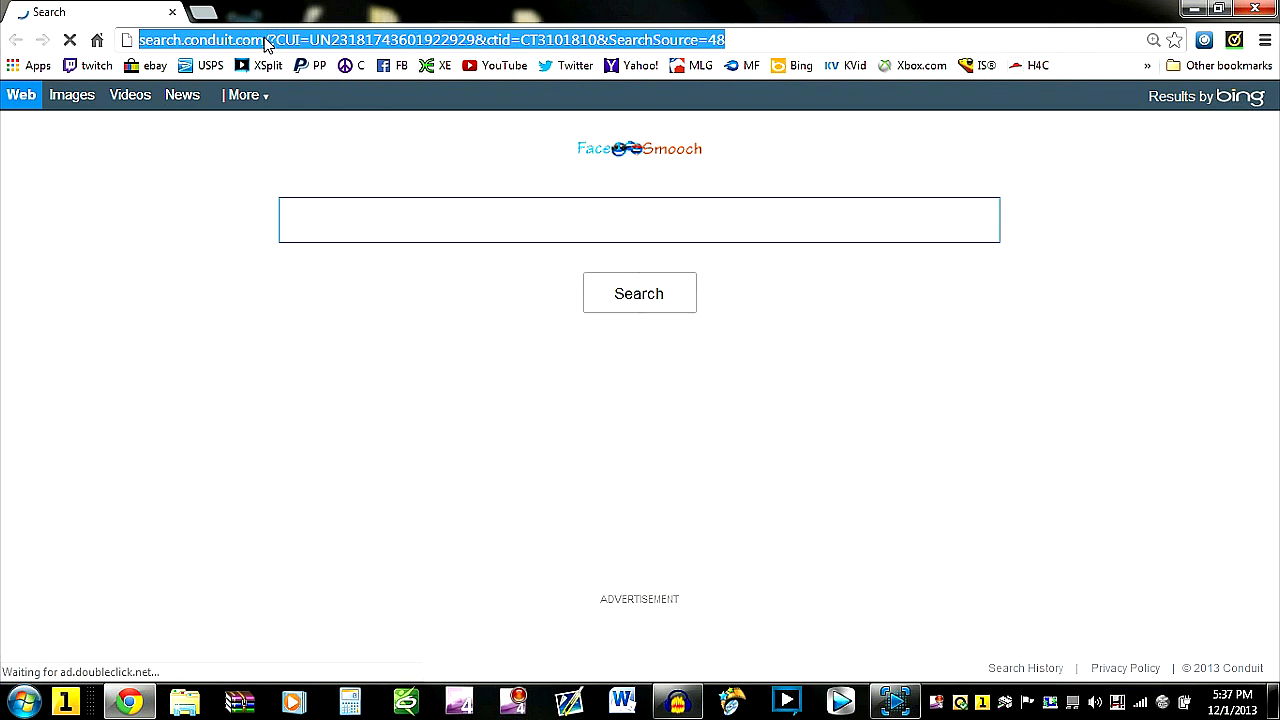
# Search 'hex' from the address bar and reach the easycalculation.com hex converter.
pyautogui.write('hex')
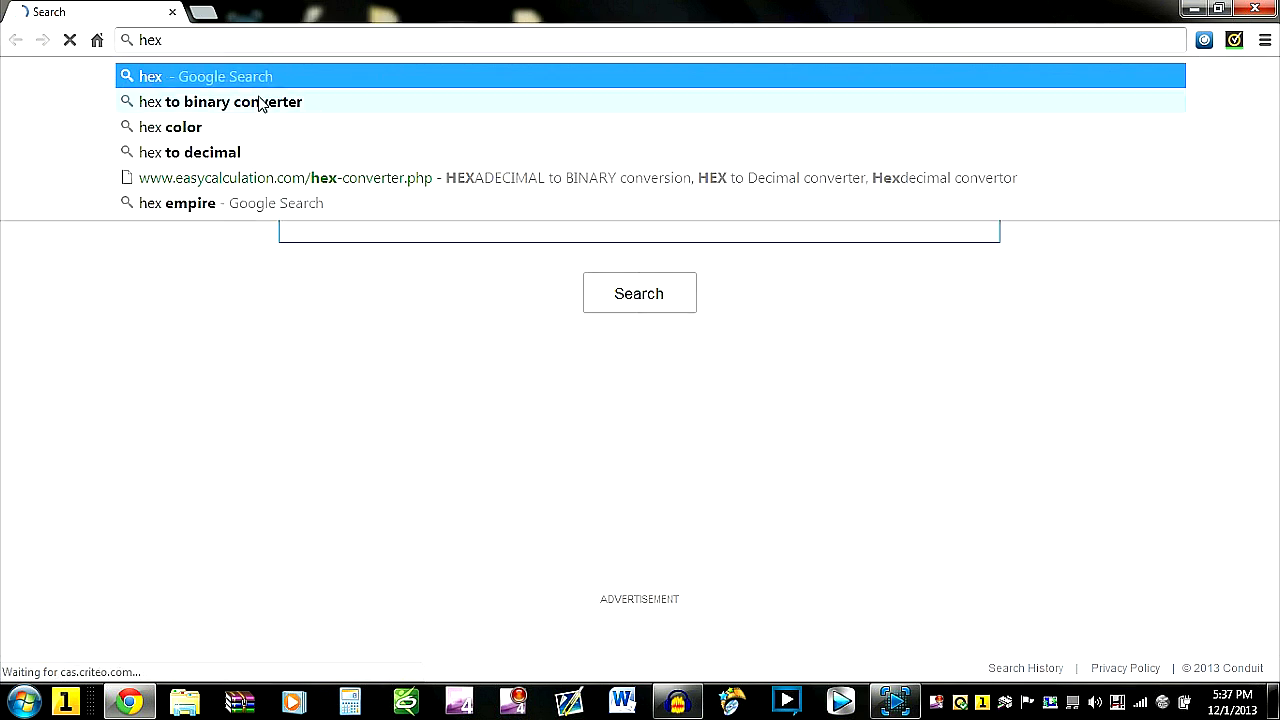
pyautogui.click(220, 100)
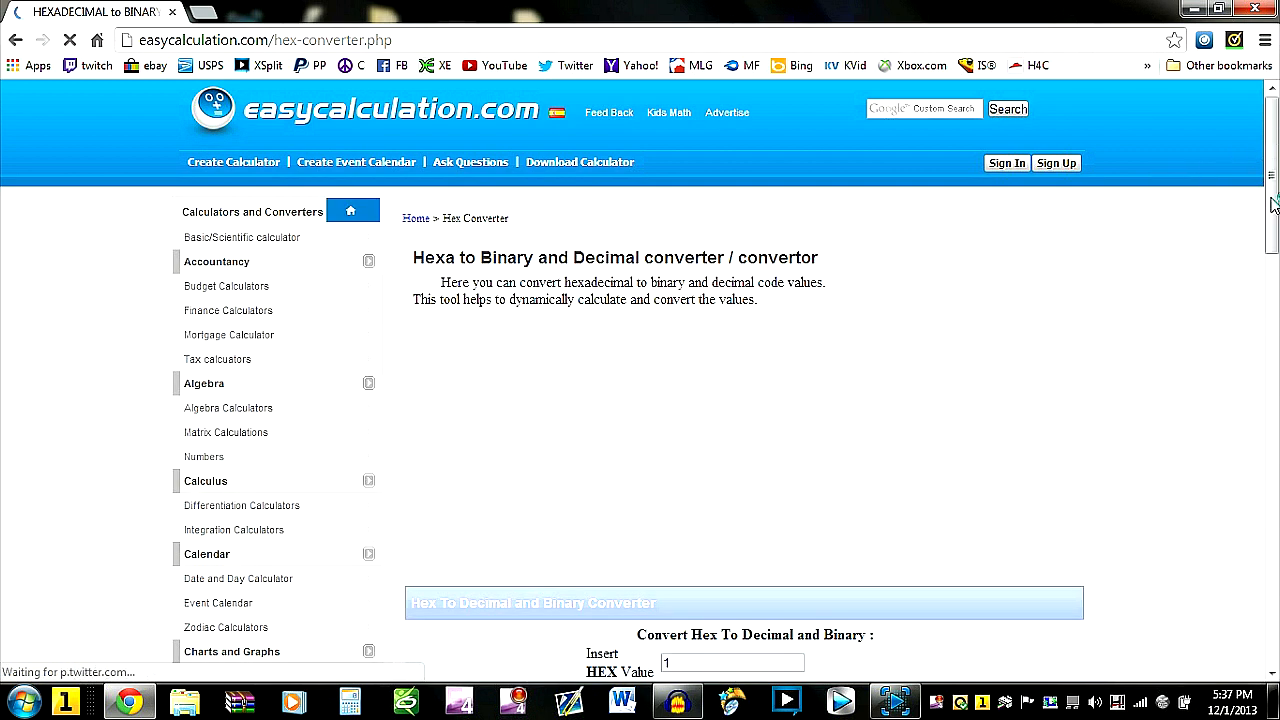
# Enter hex 3f4a in the Insert HEX Value box and select the decimal result 16202 to copy.
pyautogui.scroll(-3)
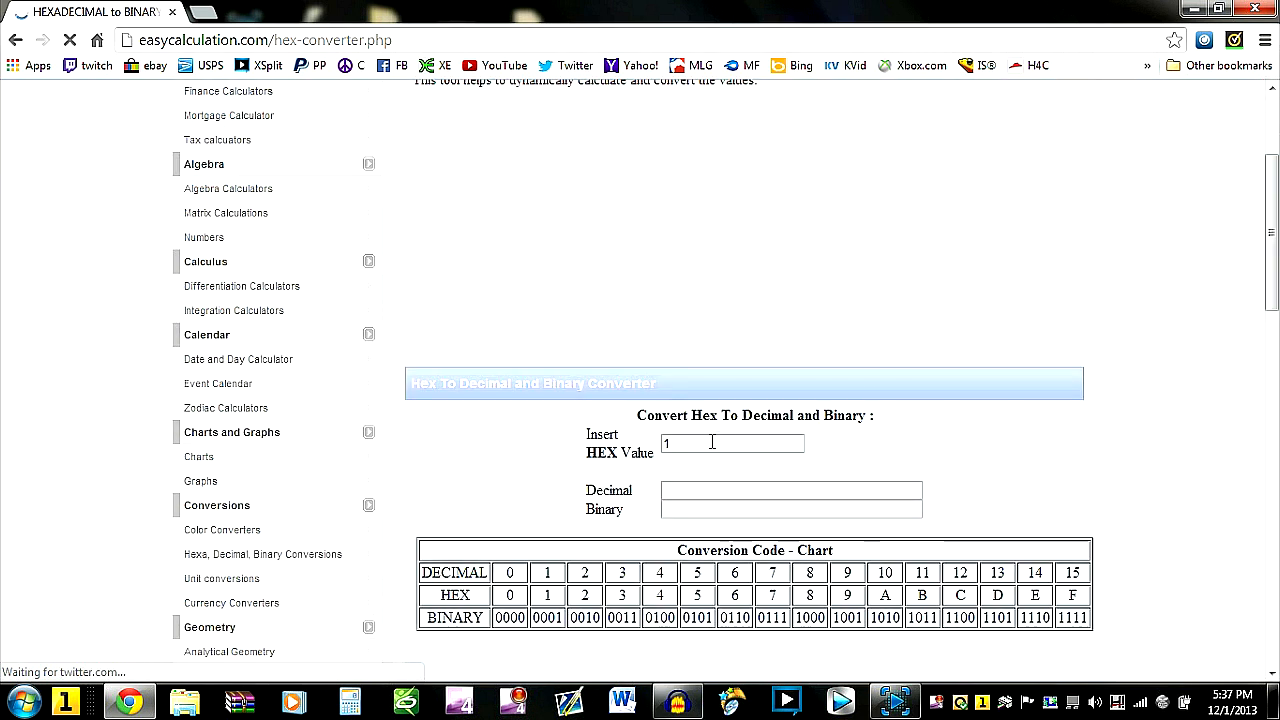
pyautogui.click(732, 444)
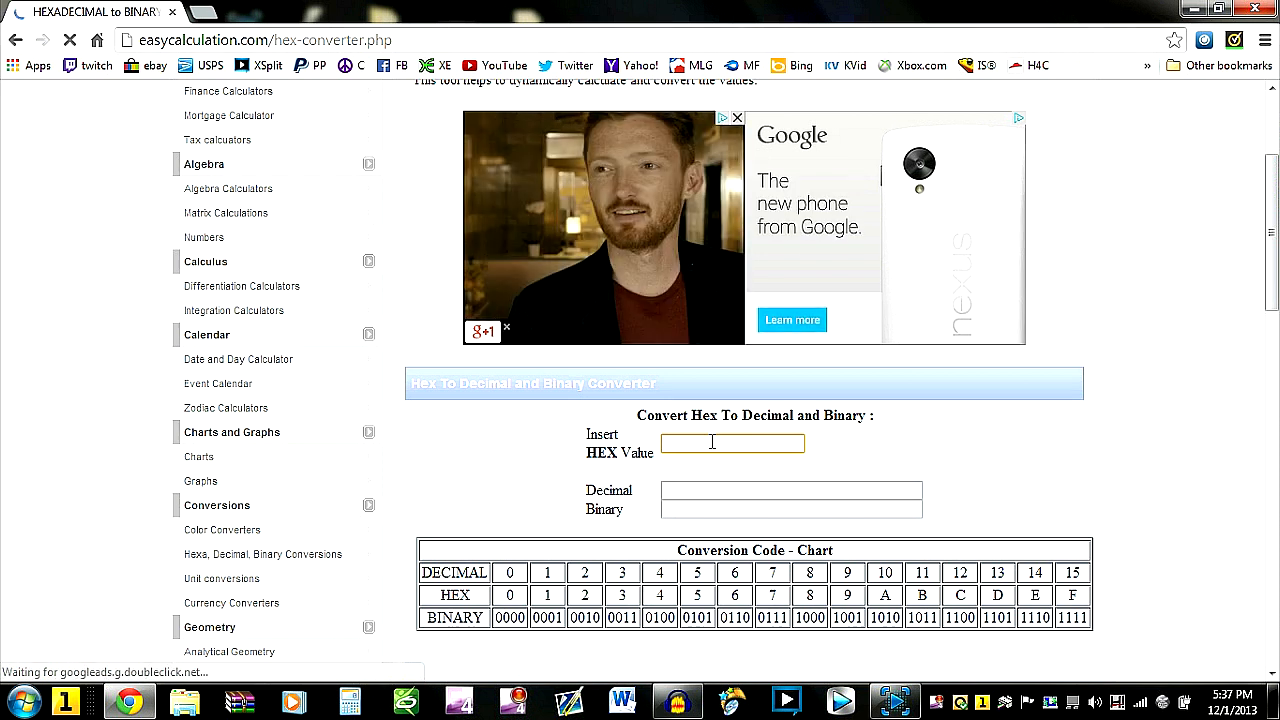
pyautogui.write('3f4a')
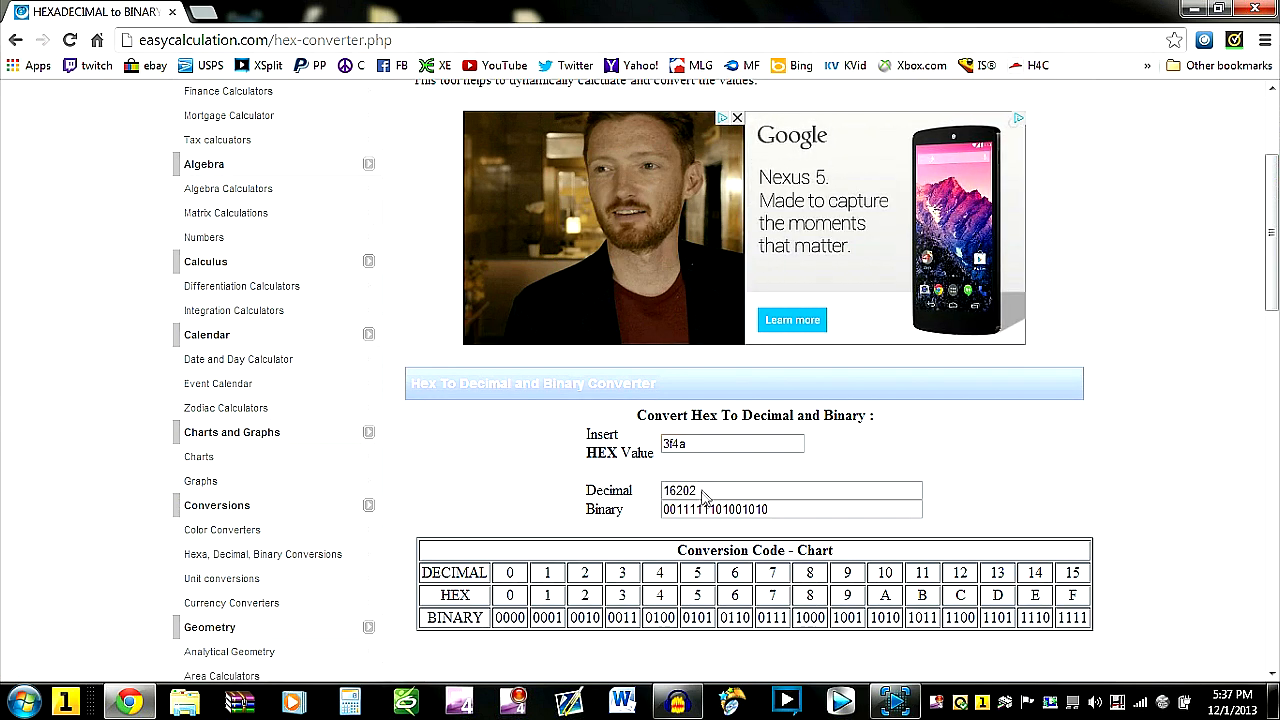
pyautogui.doubleClick(680, 490)
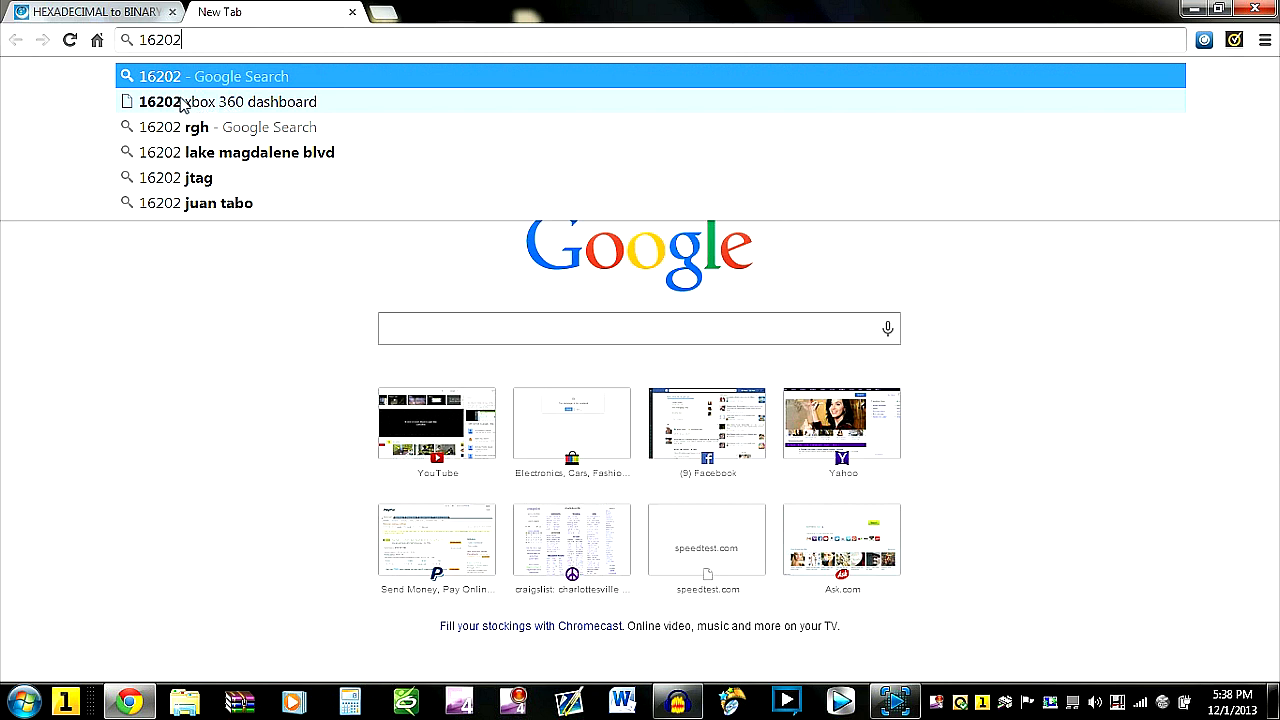
pyautogui.moveTo(186, 108)
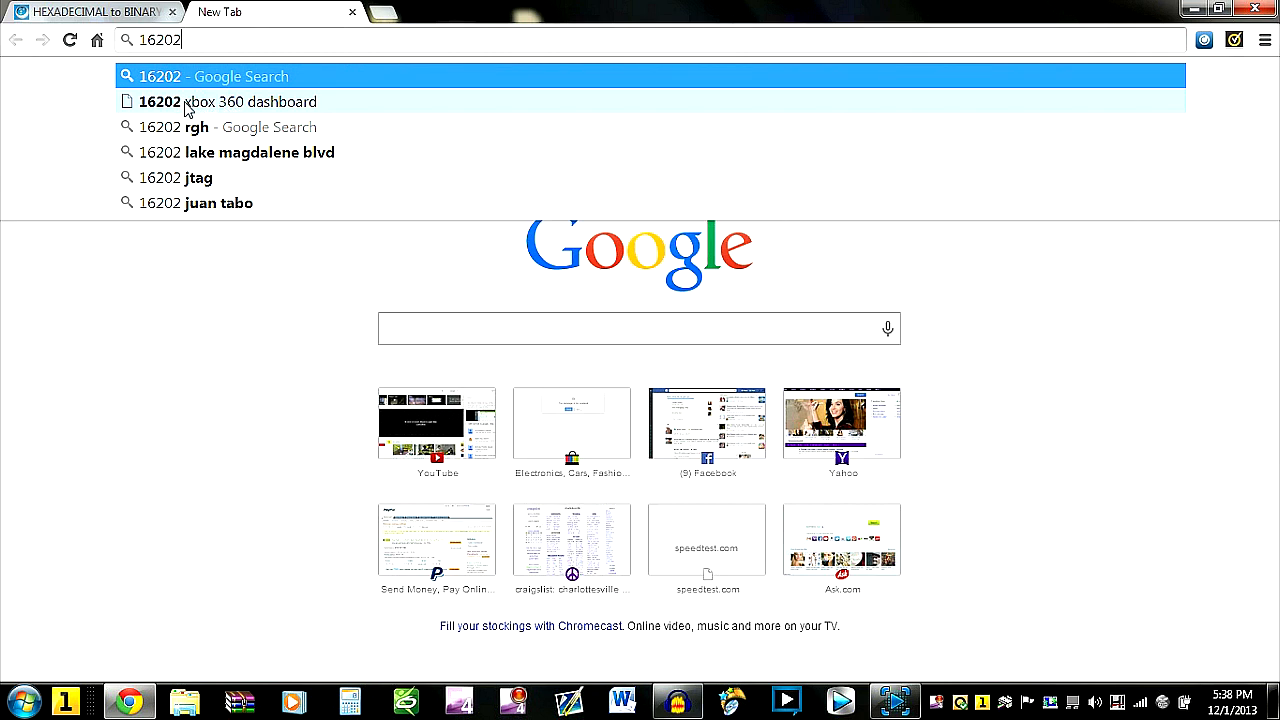
# Search '16202 xbox 360 dashboard' and reach the Digiex System Update 2.0.16202 thread.
pyautogui.click(252, 100)
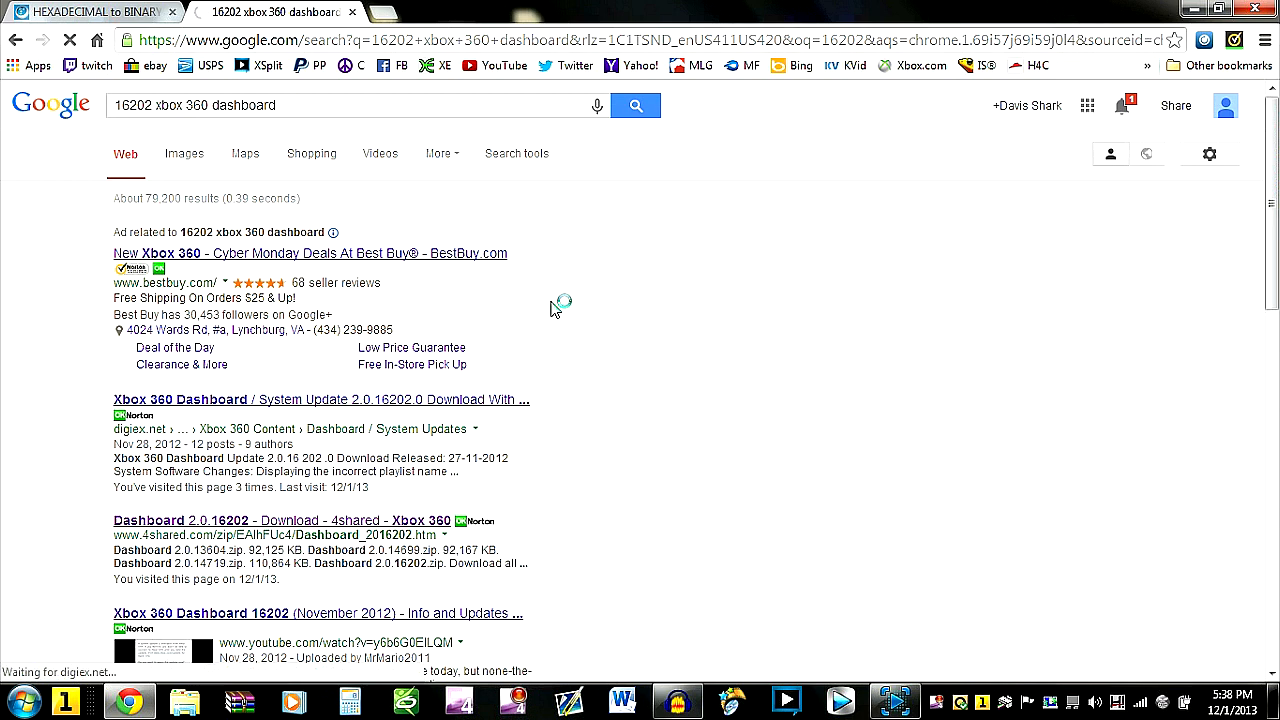
pyautogui.click(320, 400)
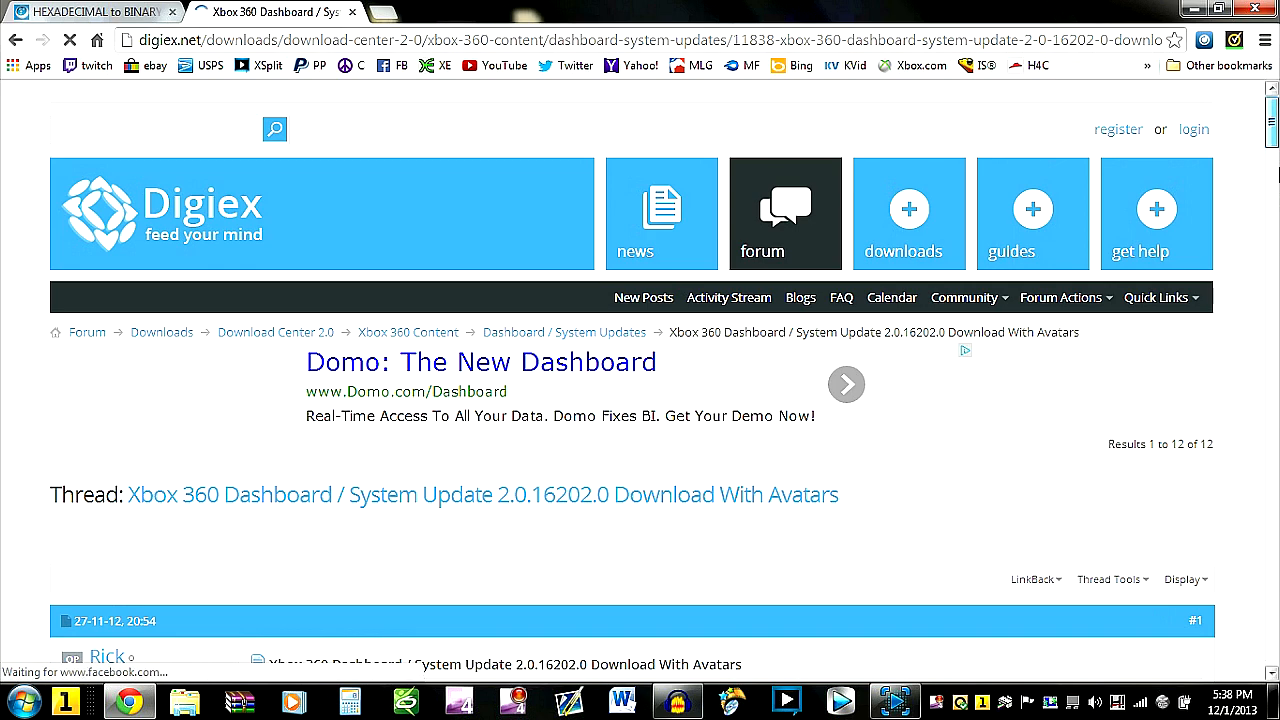
# Read through the thread's install steps and download the 'Xbox 360 System Update 16202' file.
pyautogui.scroll(-3)
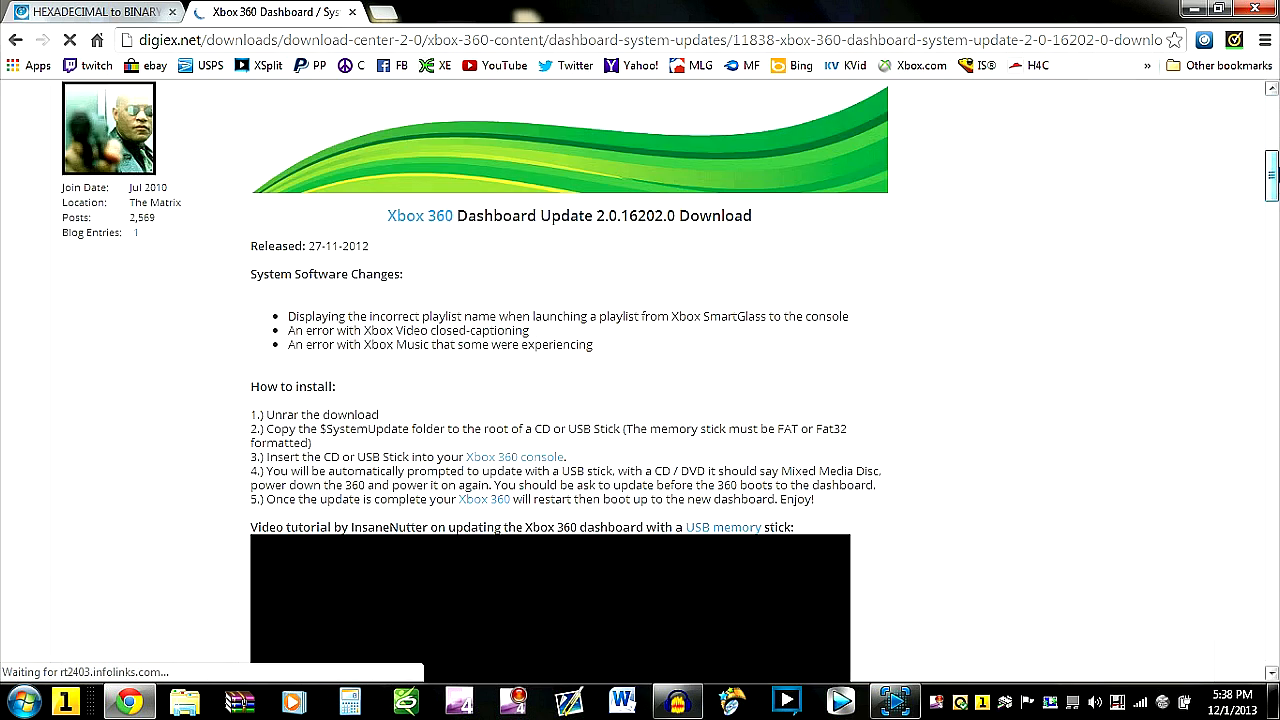
pyautogui.scroll(-3)
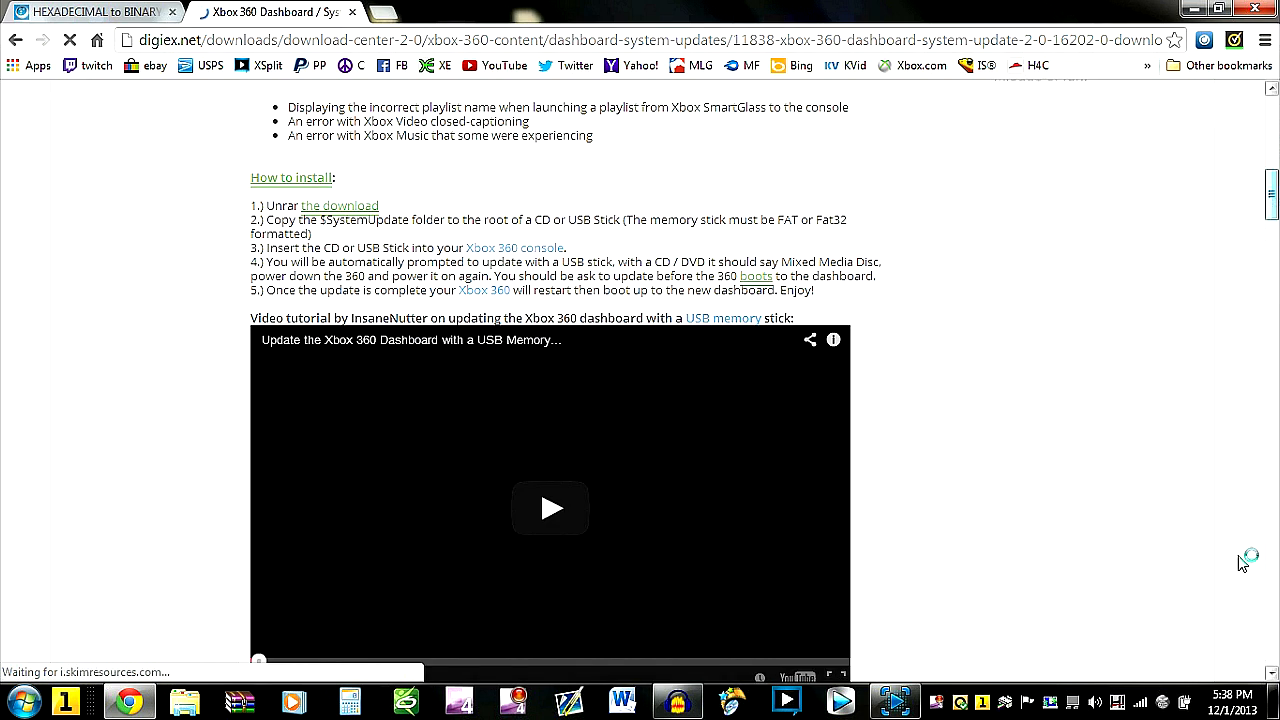
pyautogui.click(550, 508)
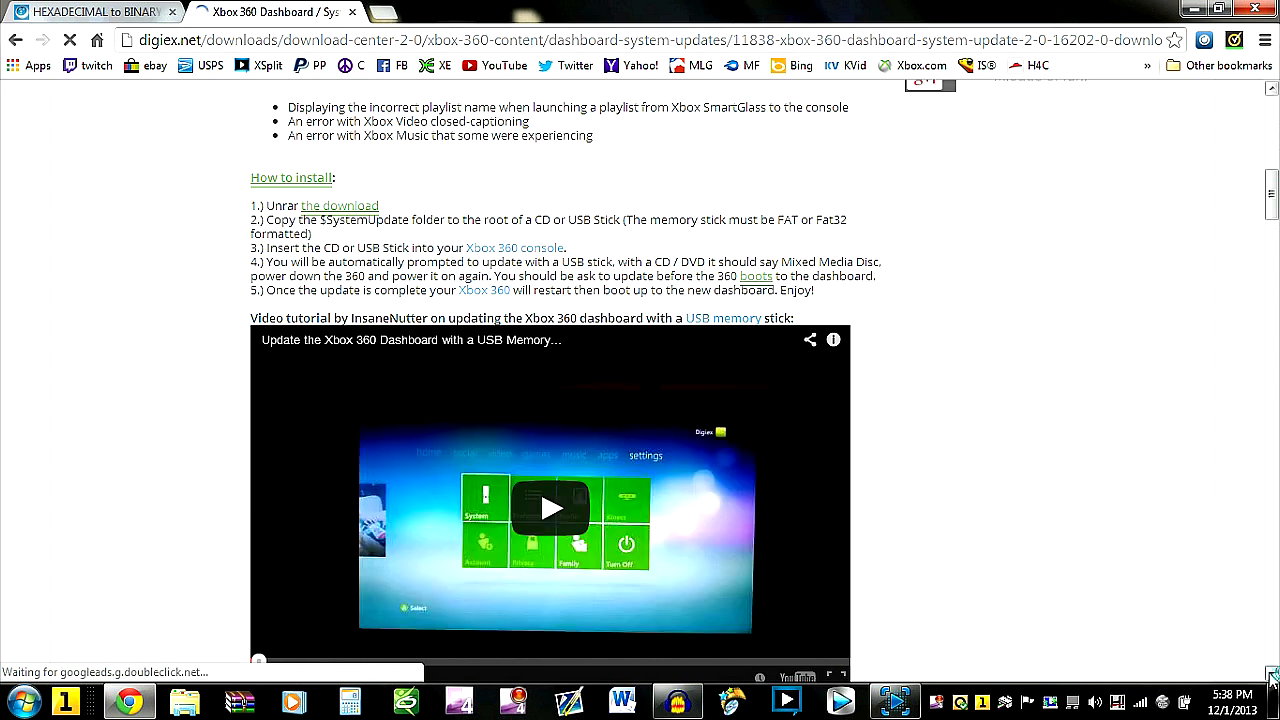
pyautogui.scroll(-3)
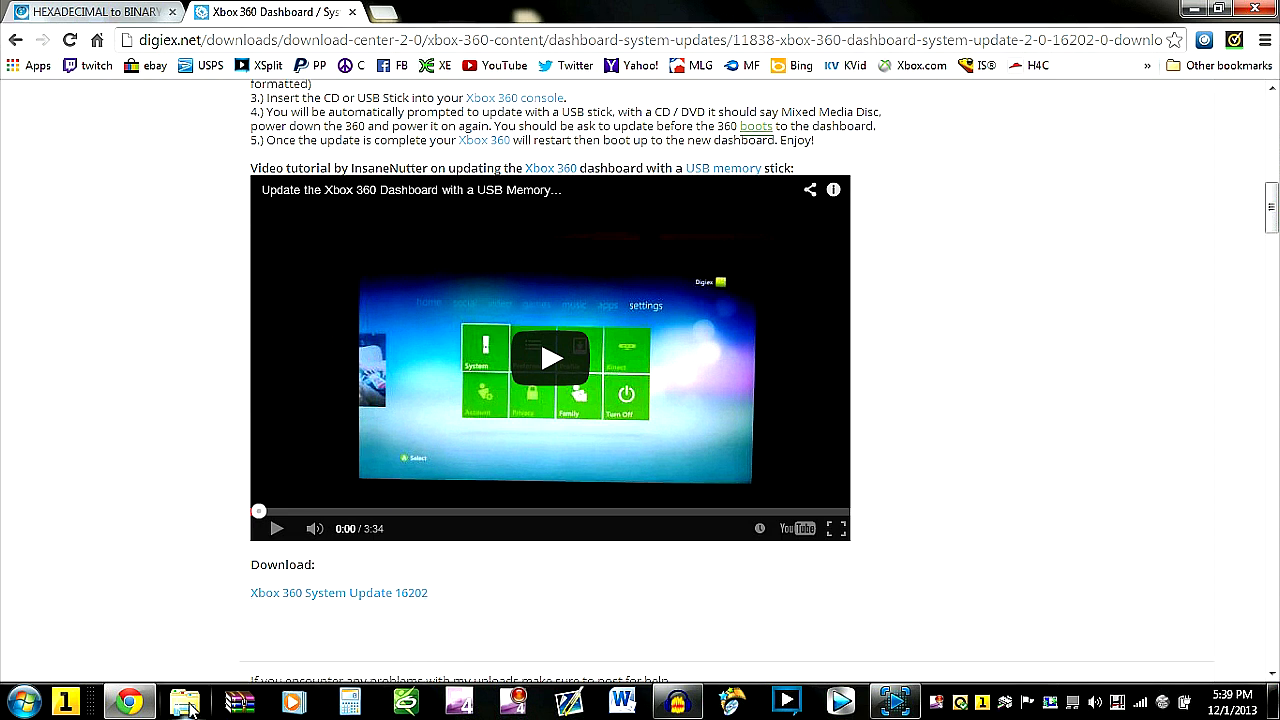
pyautogui.click(184, 700)
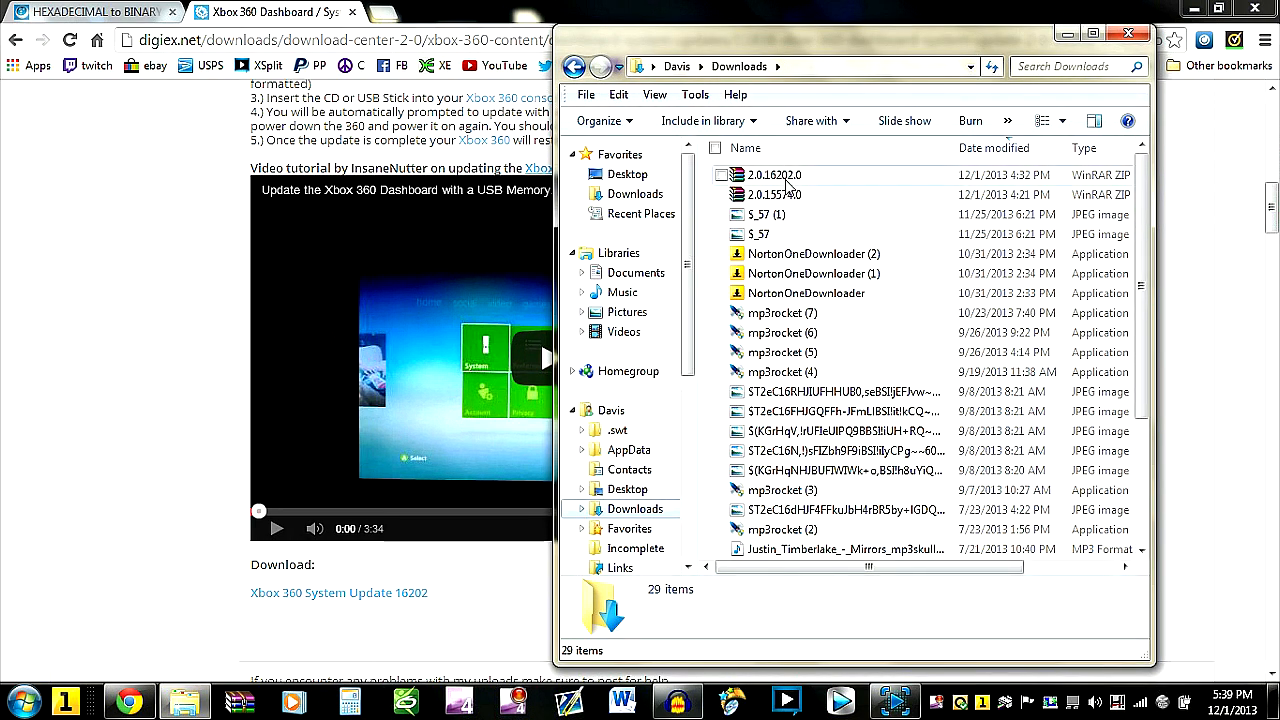
# Load the 2.0.16202.0 zip from Downloads into WinRAR, showing its Systemupdate folder.
pyautogui.click(776, 176)
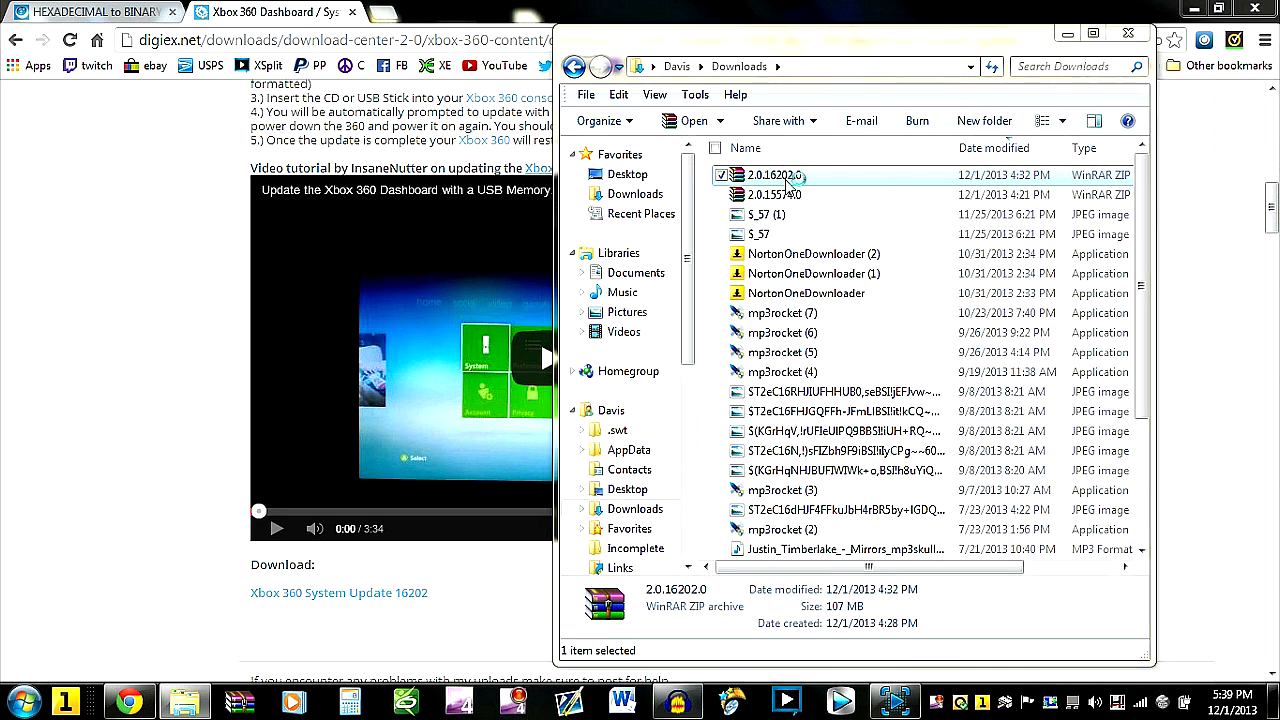
pyautogui.doubleClick(776, 176)
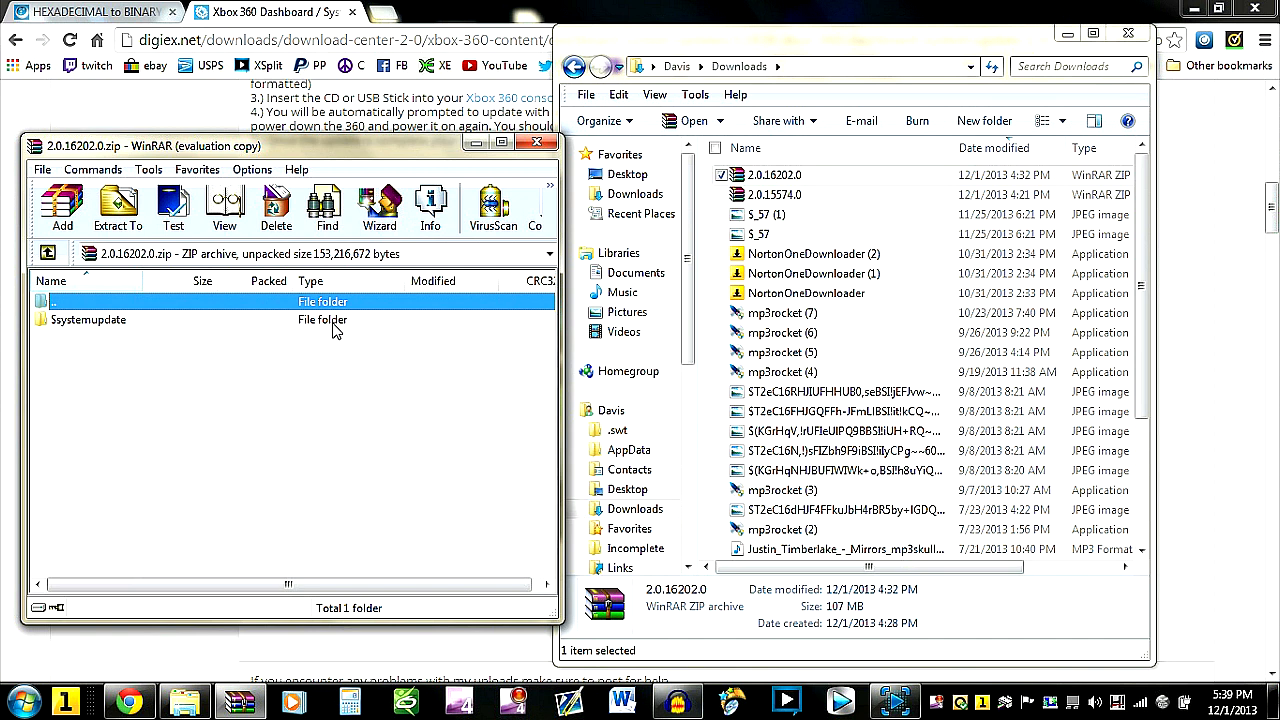
pyautogui.moveTo(336, 332)
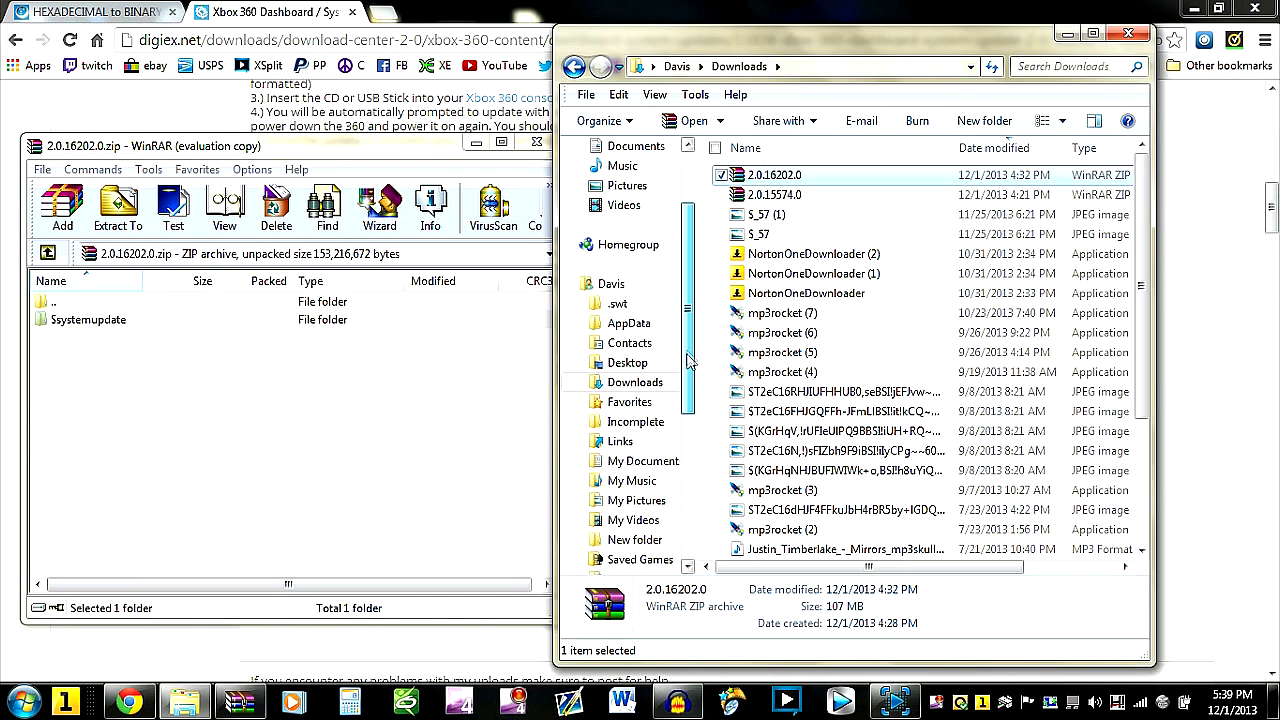
pyautogui.scroll(-3)
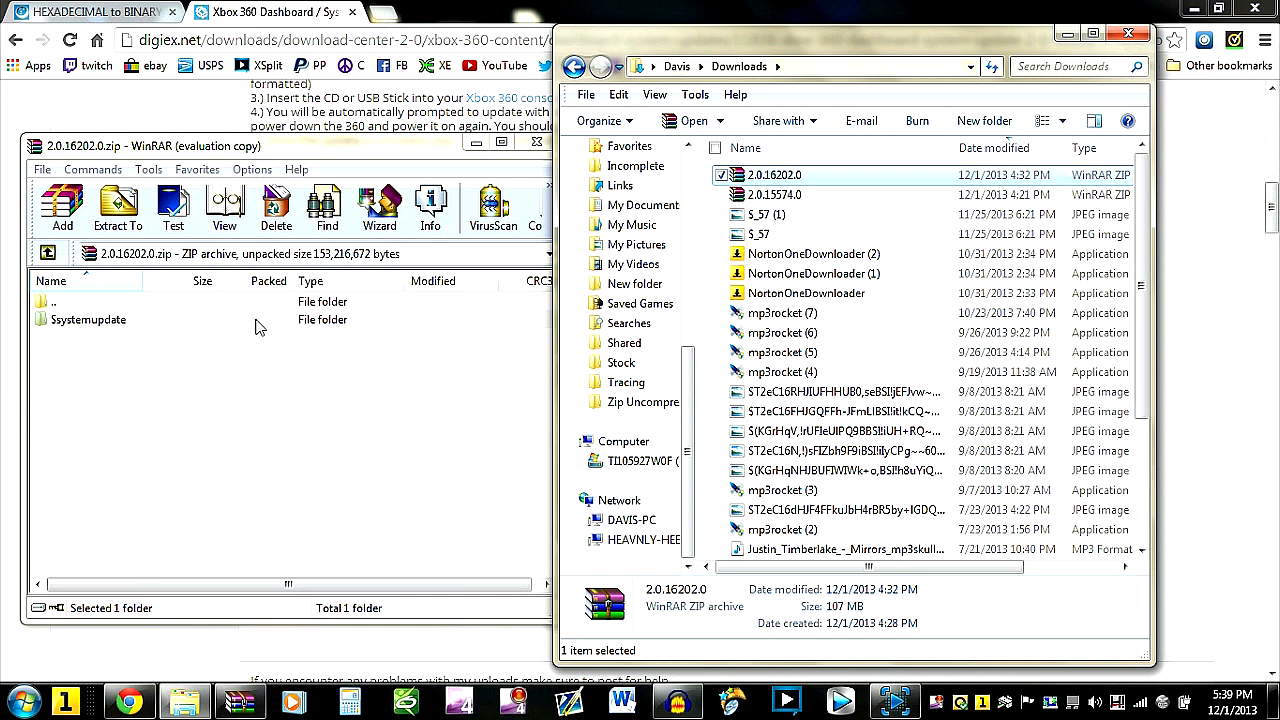
pyautogui.moveTo(776, 176)
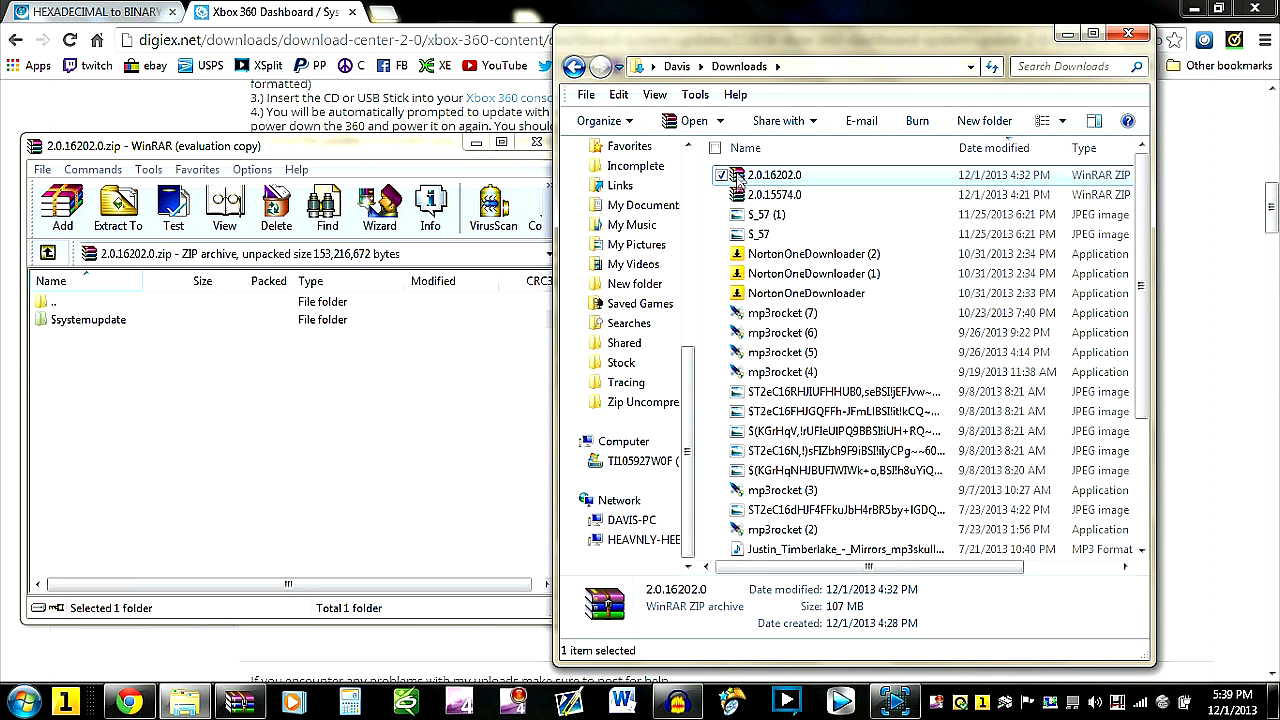
pyautogui.moveTo(776, 180)
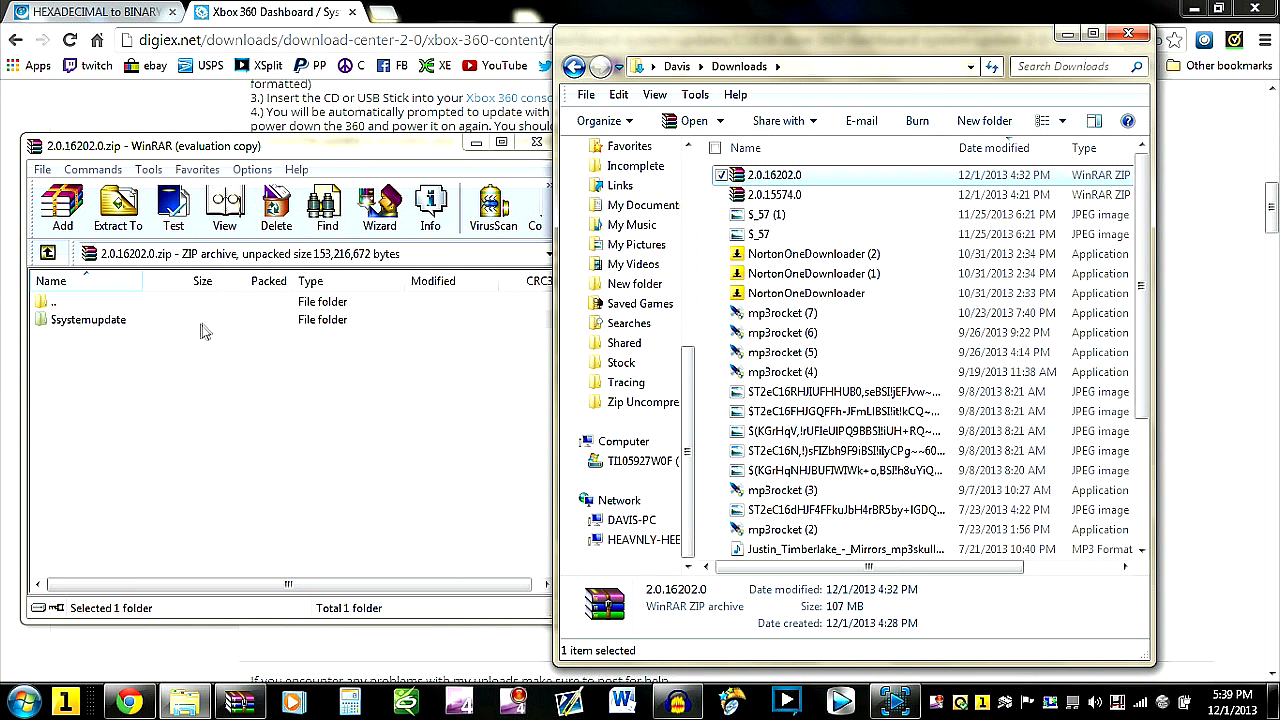
pyautogui.moveTo(196, 332)
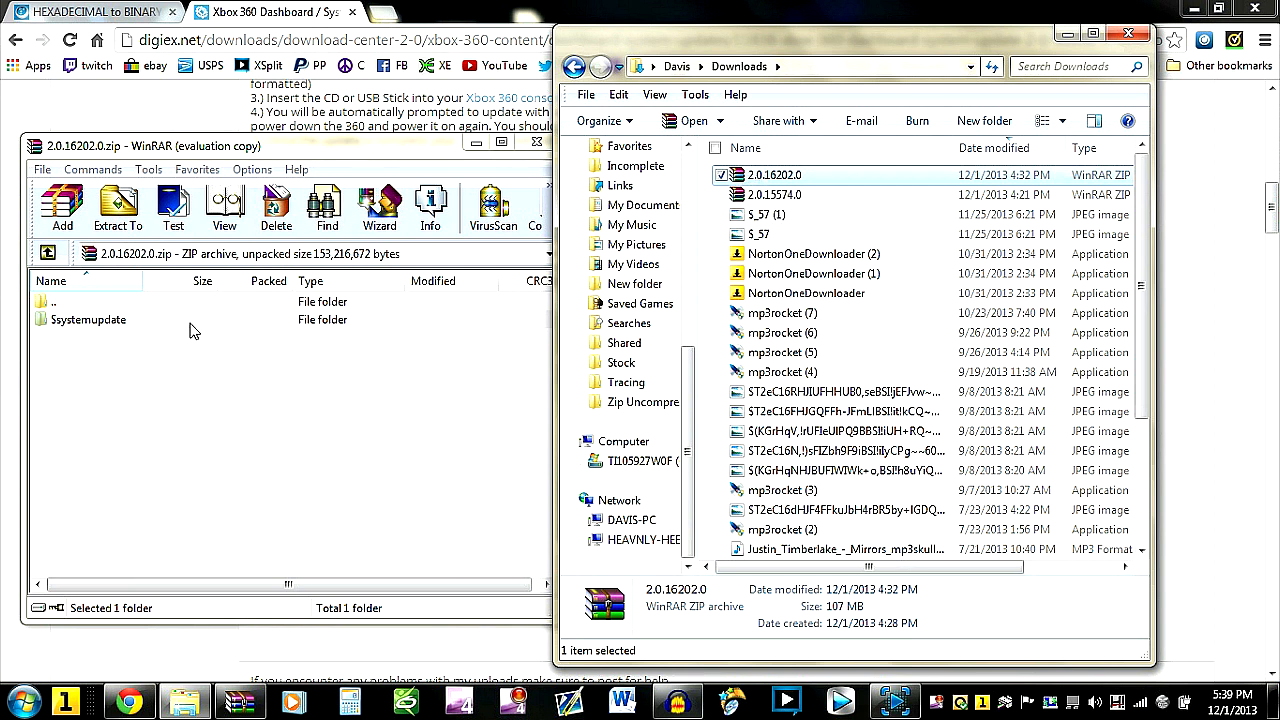
pyautogui.moveTo(344, 362)
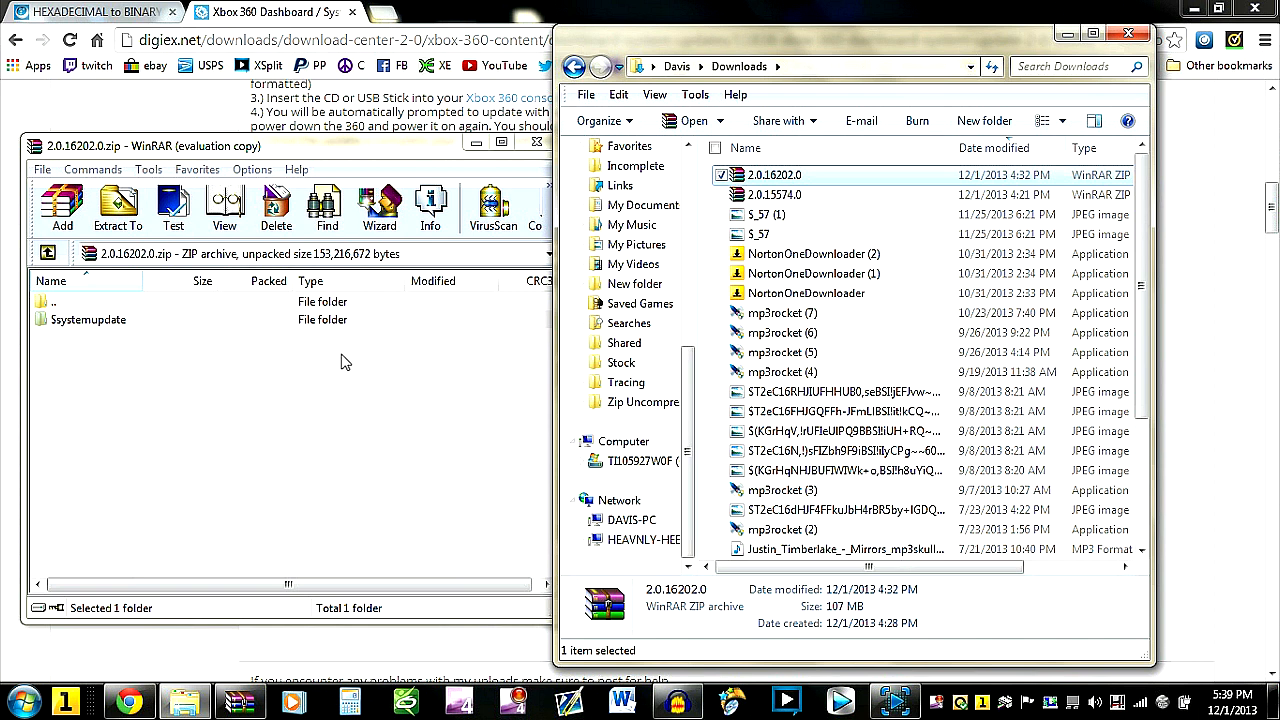